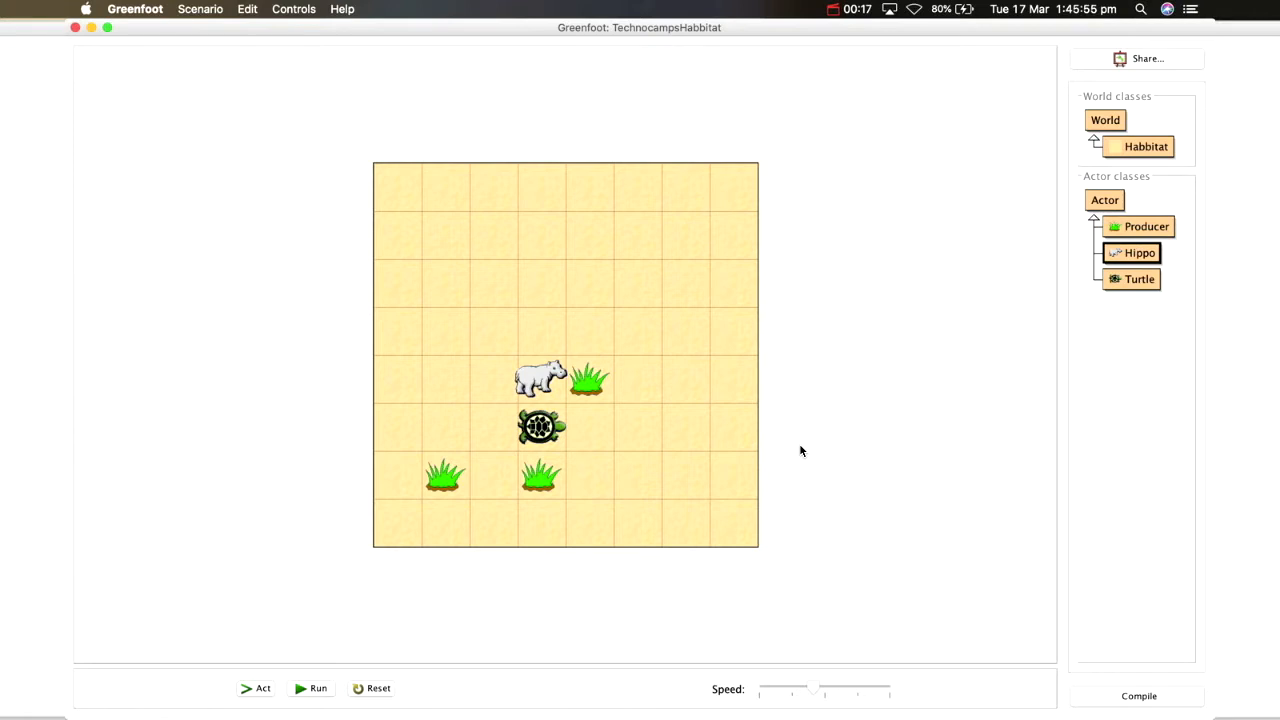
{"action": "mouse_move", "coordinate": [562, 422]}
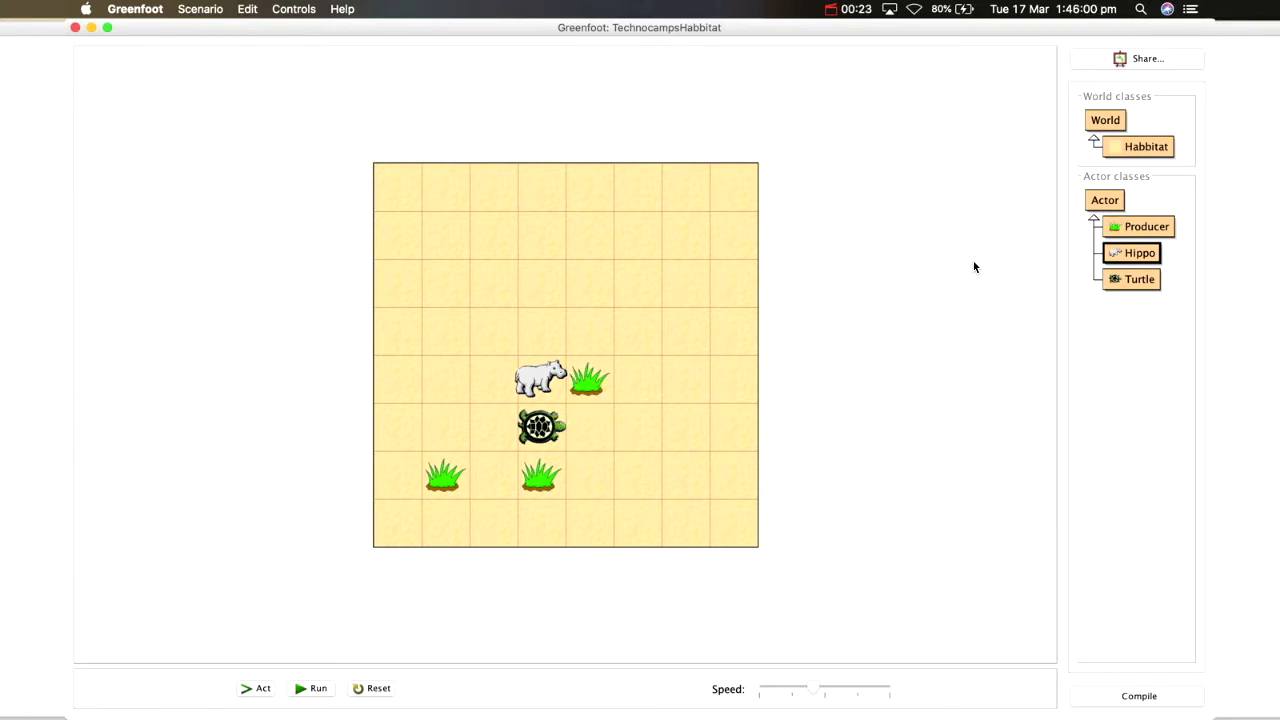
Select the Turtle actor class and show its context menu
{"action": "left_click", "coordinate": [1138, 279]}
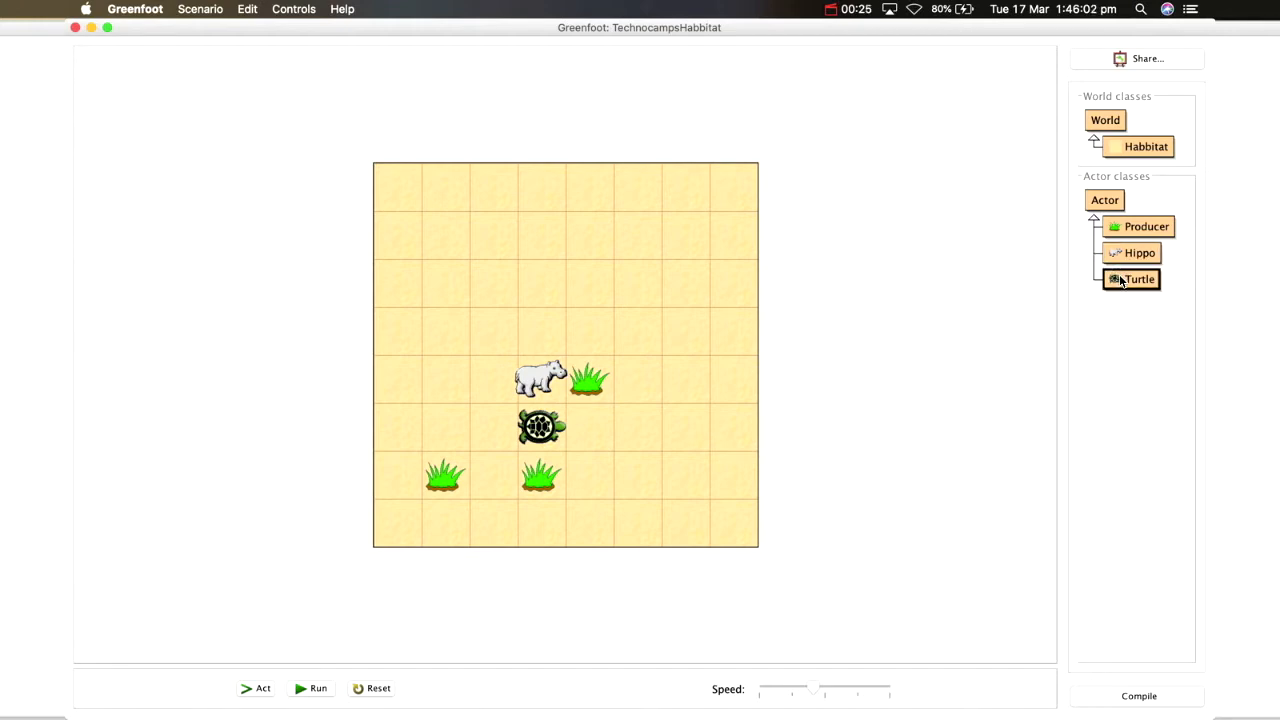
{"action": "right_click", "coordinate": [1131, 279]}
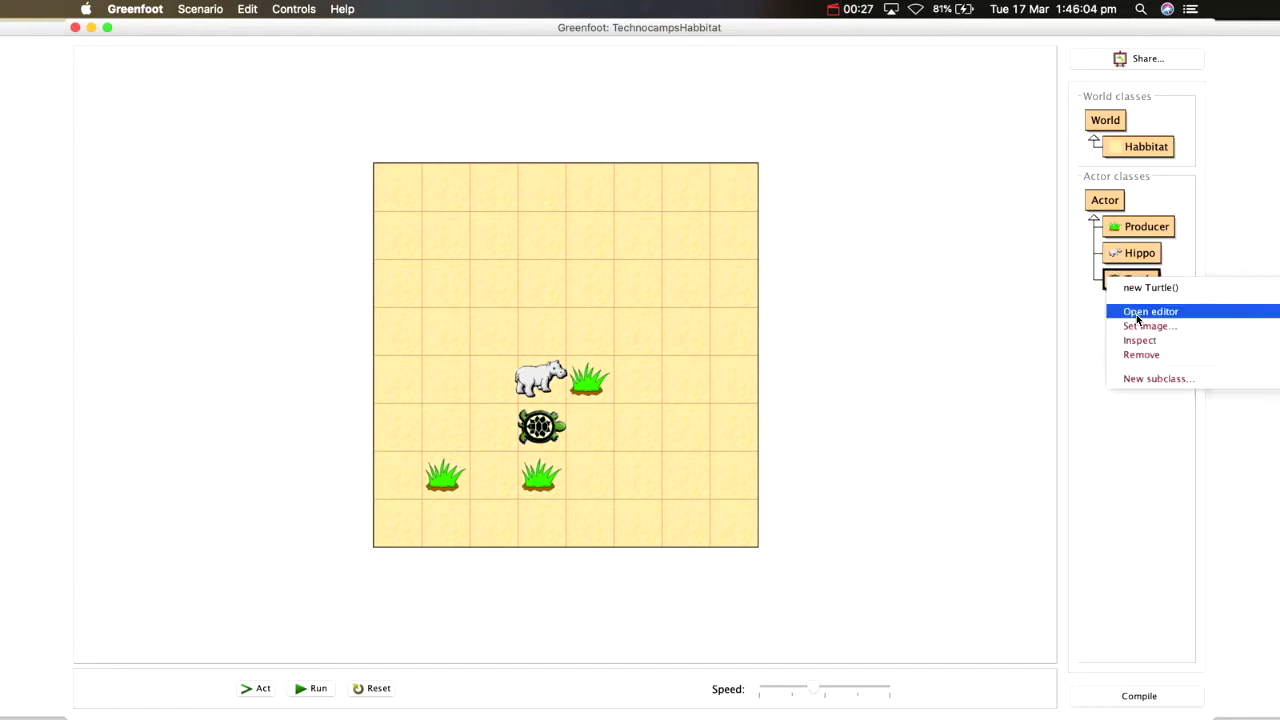
Open the Turtle editor and add if(isTouching(Producer.class)){ inside act()
{"action": "left_click", "coordinate": [1150, 311]}
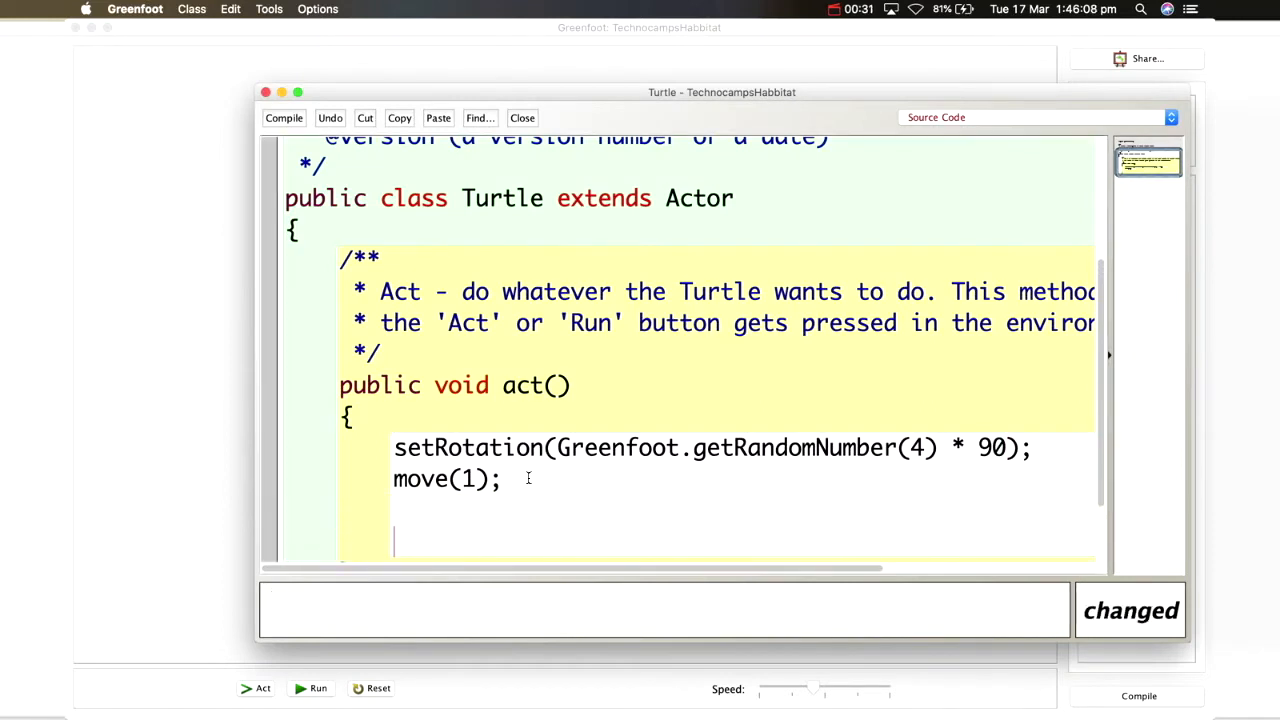
{"action": "type", "text": "if"}
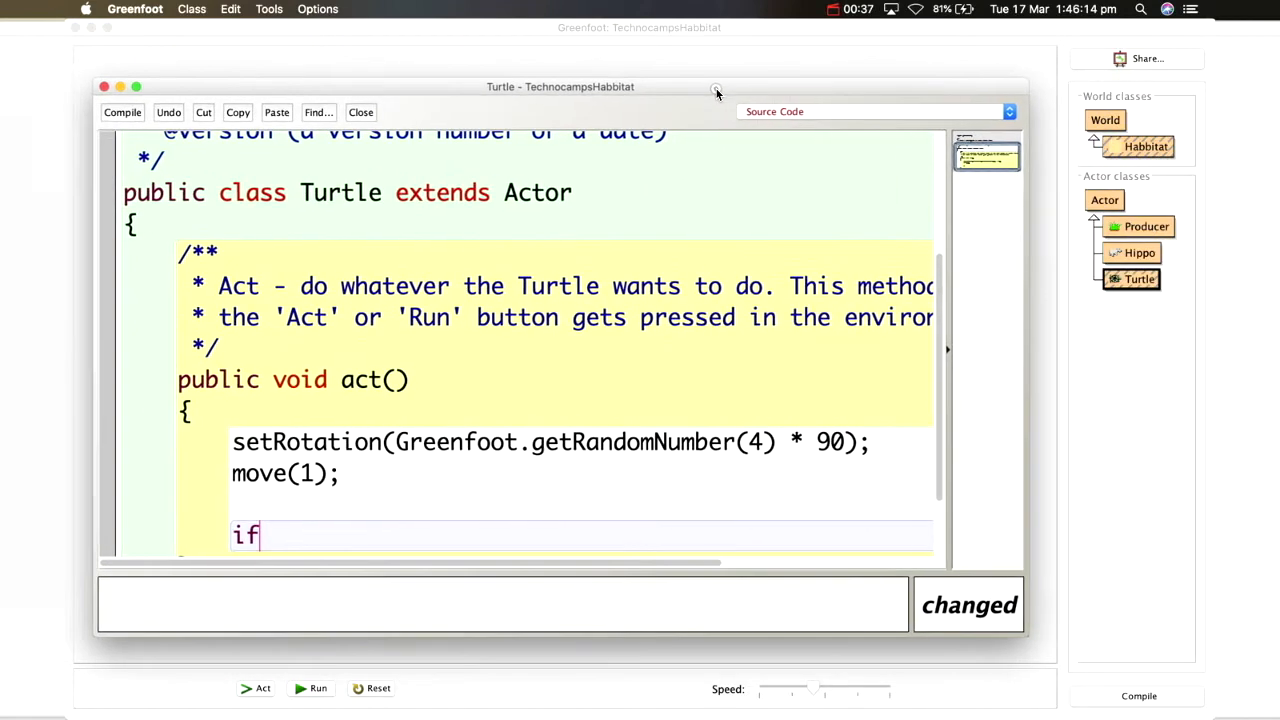
{"action": "type", "text": "(is"}
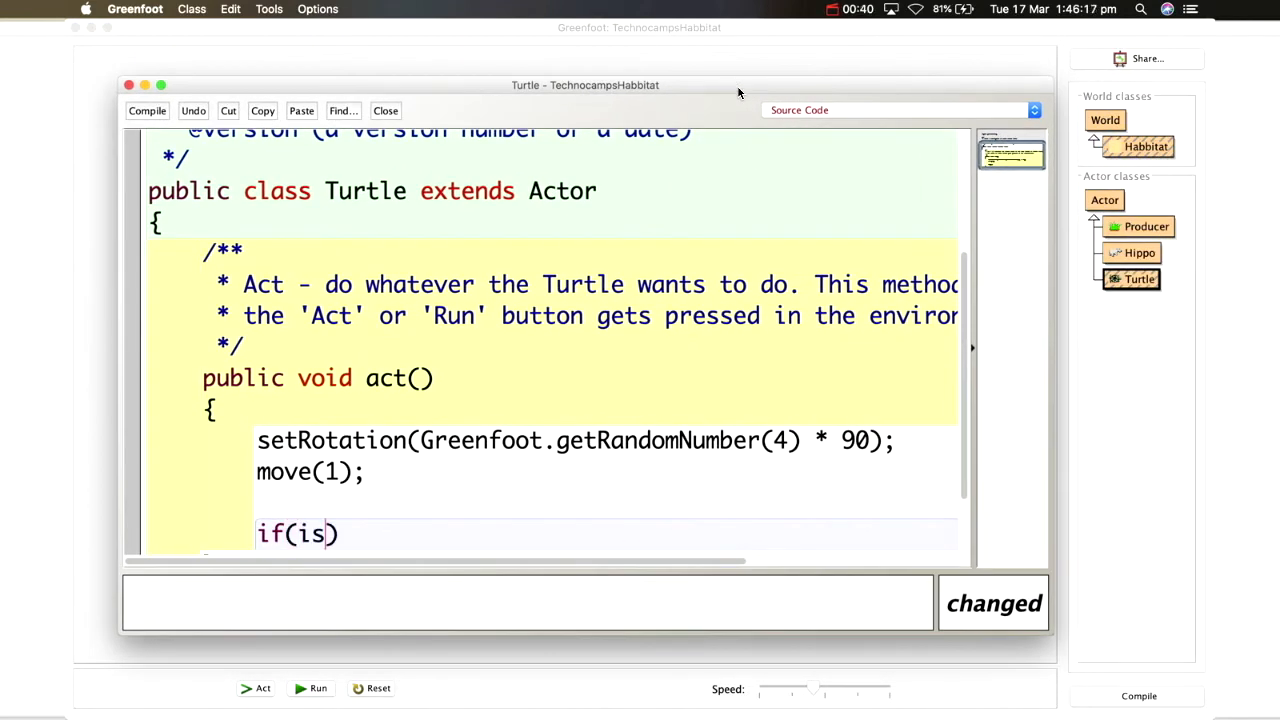
{"action": "type", "text": "Touching()"}
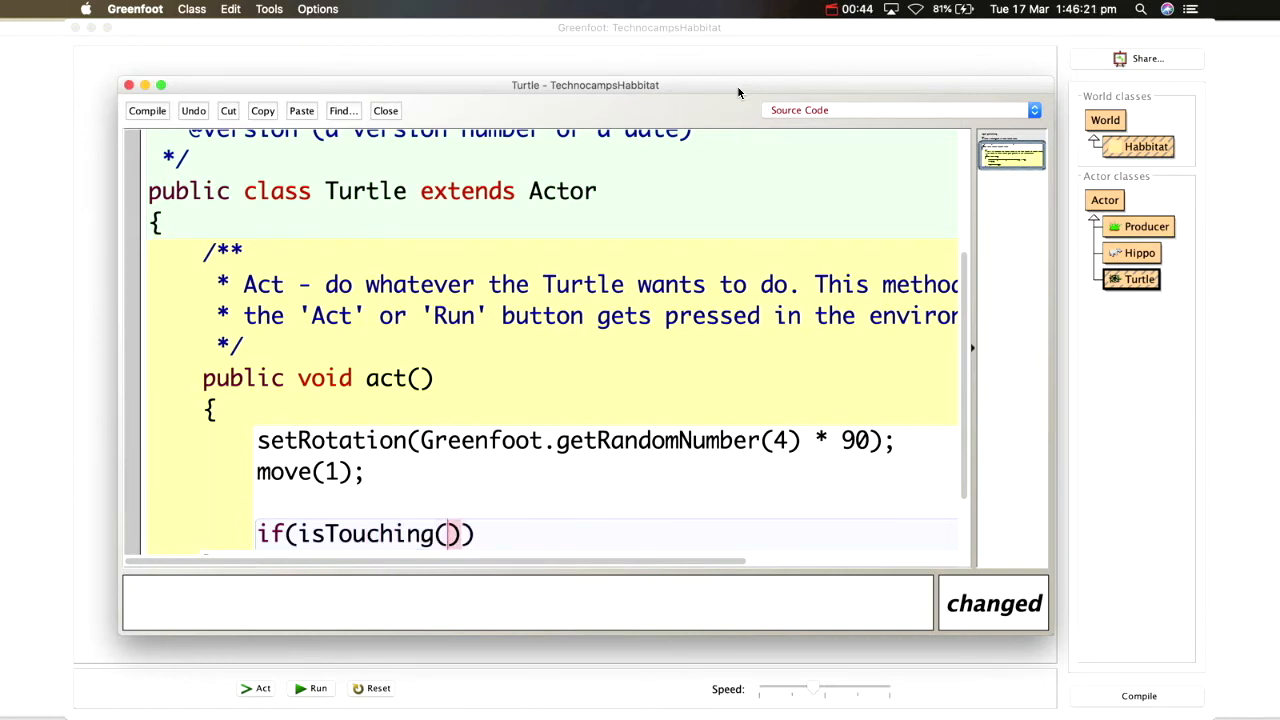
{"action": "type", "text": "Producer."}
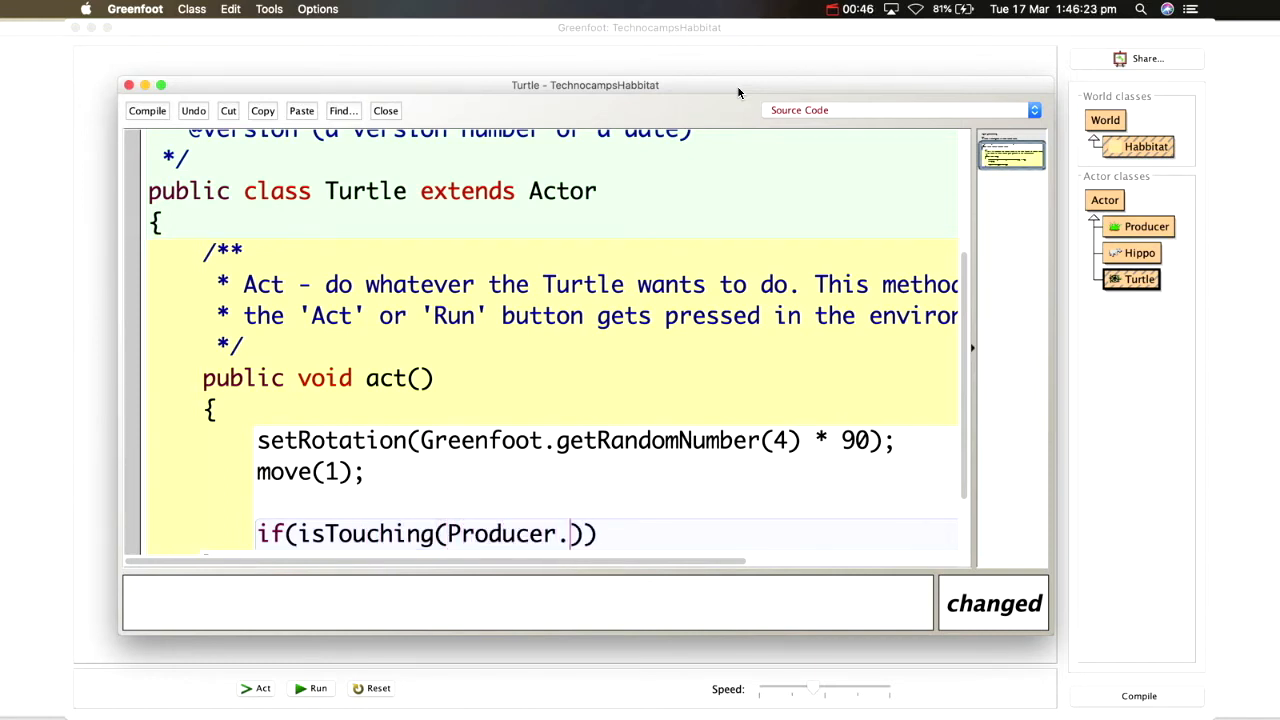
{"action": "type", "text": "class"}
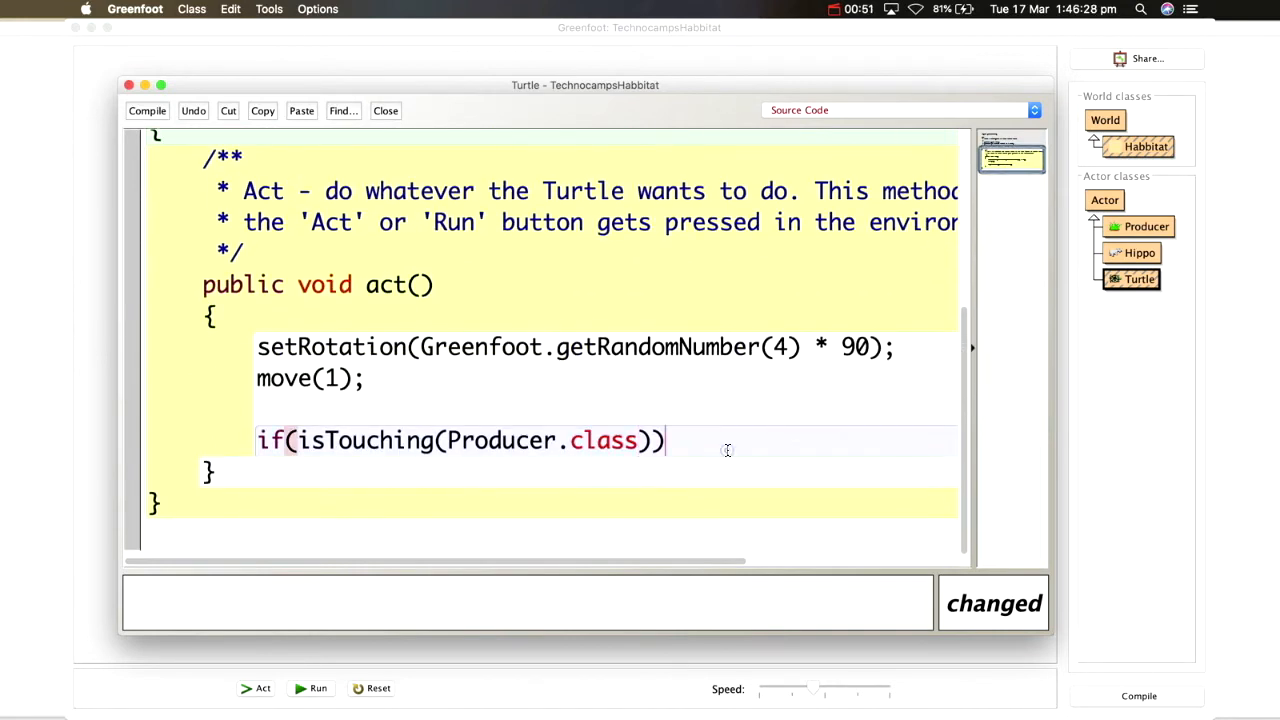
{"action": "type", "text": "{"}
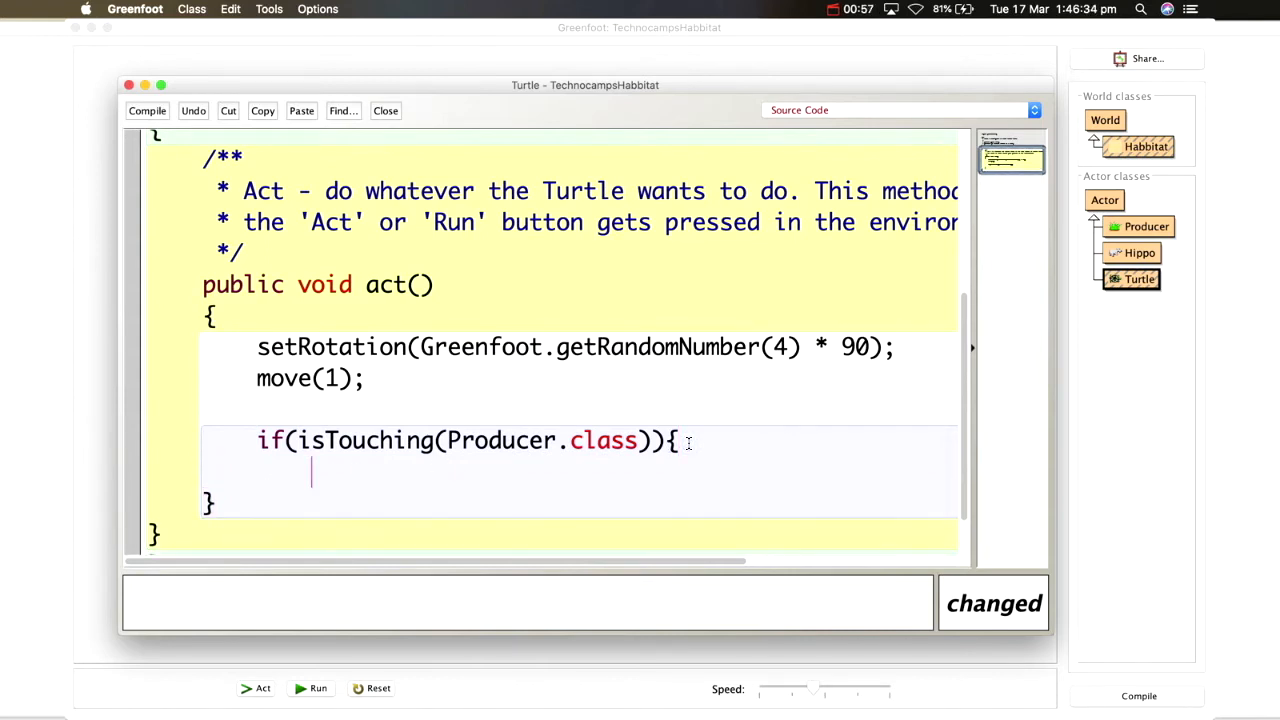
Add removeTouching(Producer.class) inside the new if block
{"action": "type", "text": "rem"}
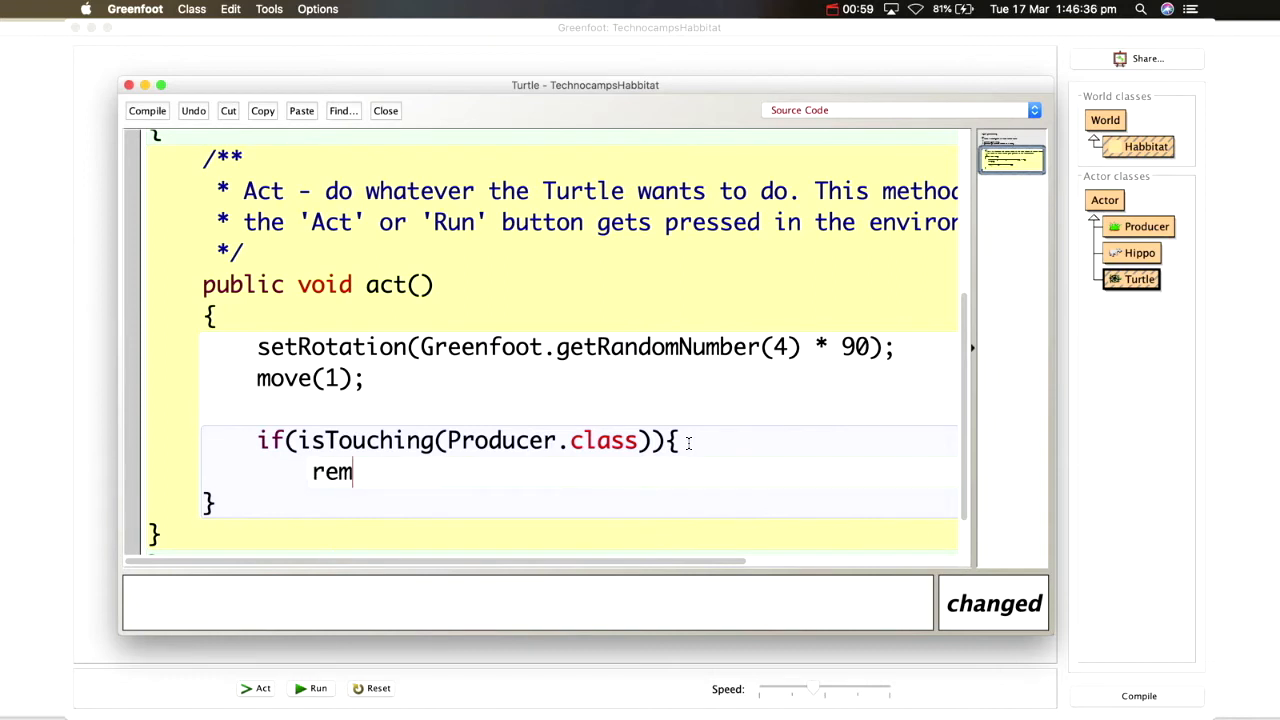
{"action": "type", "text": "oveTouchin"}
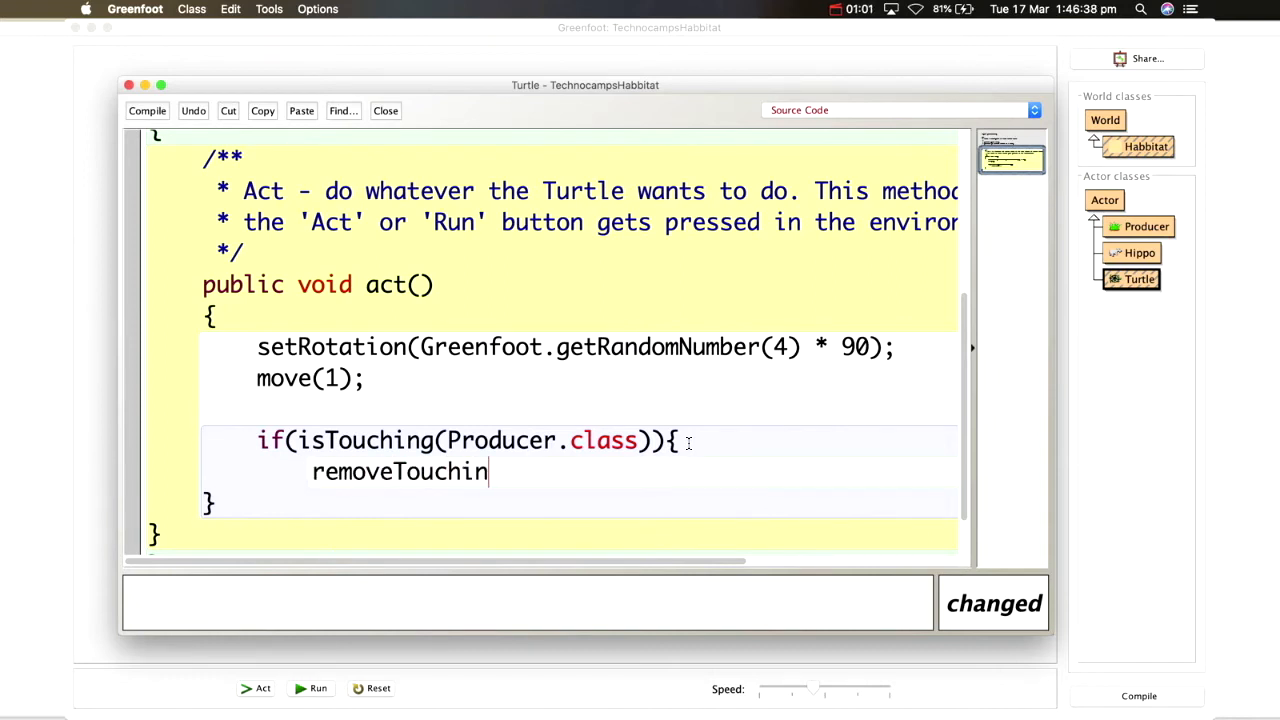
{"action": "type", "text": "g()"}
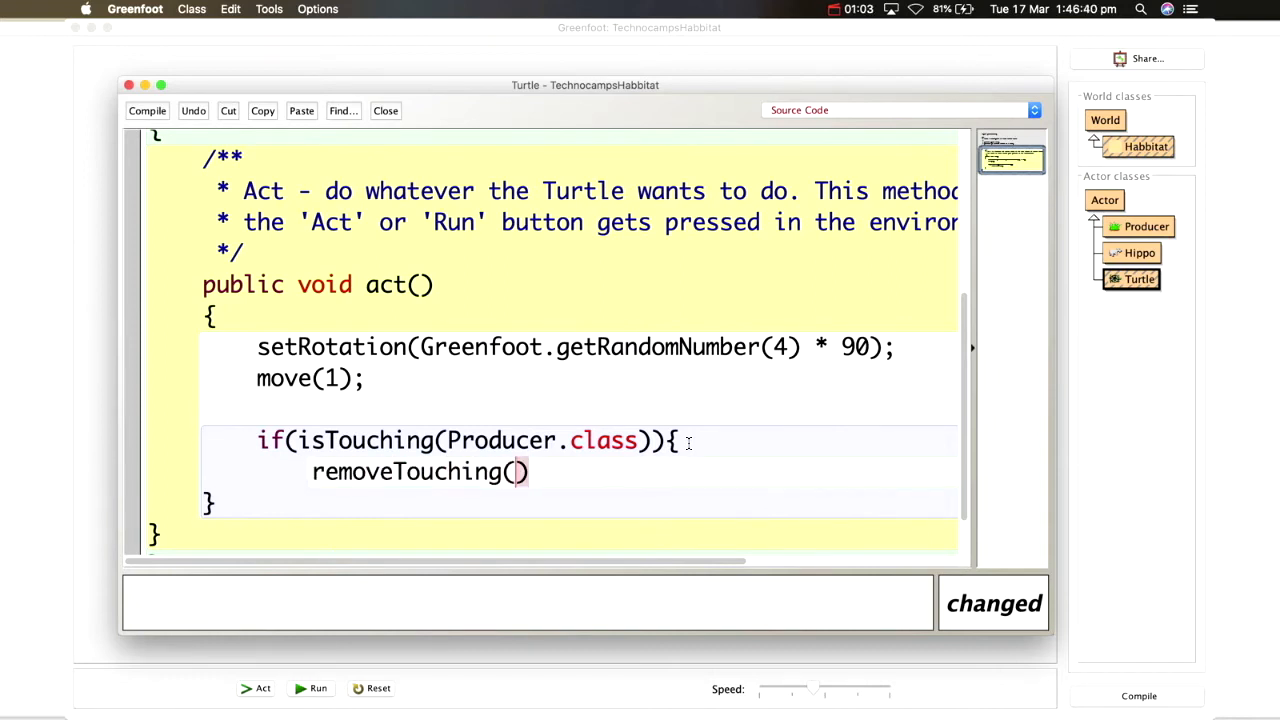
{"action": "type", "text": "Prod"}
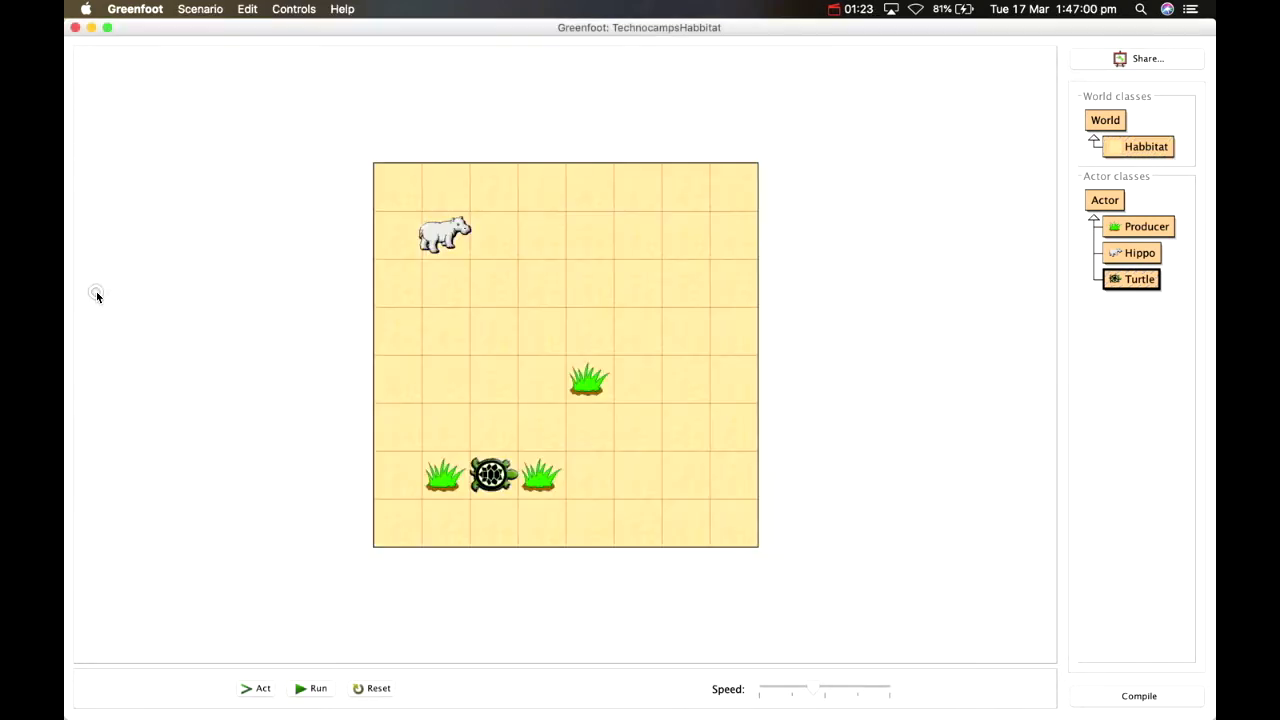
Run the habitat scenario to watch the turtle and hippo move
{"action": "left_click", "coordinate": [311, 688]}
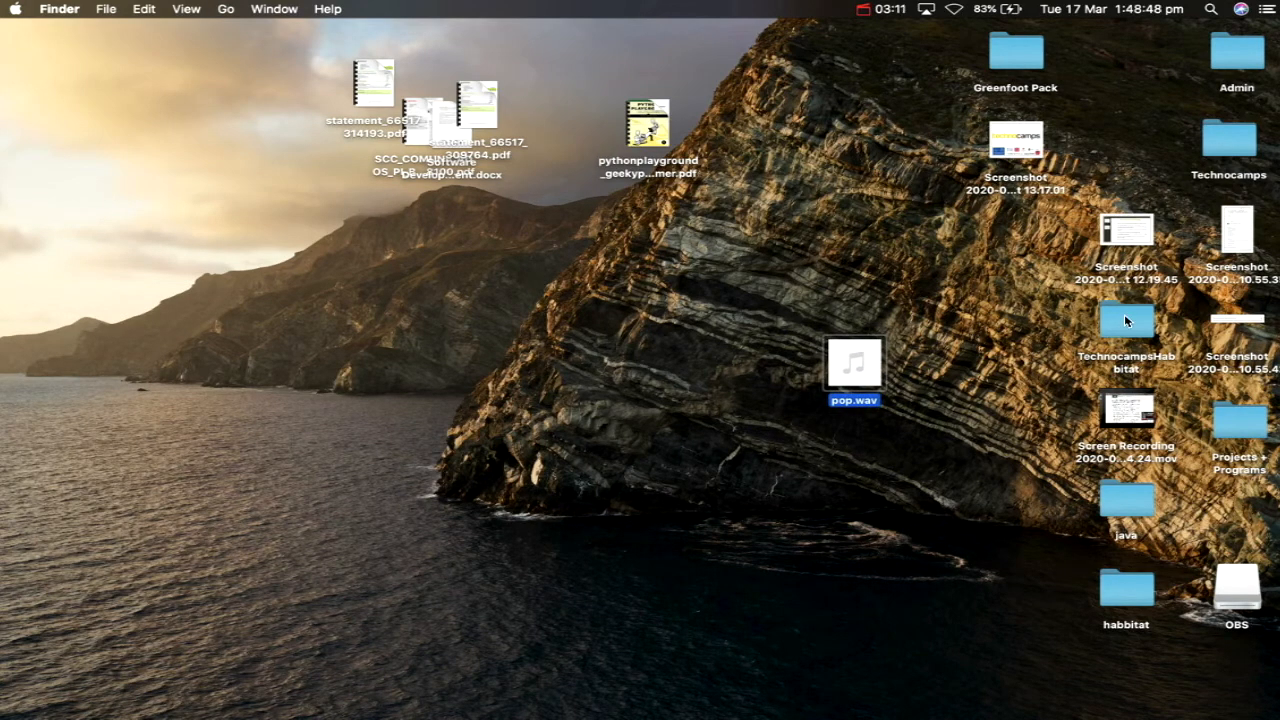
Put pop.wav into TechnocampsHabbitat's sounds folder and close the Finder window
{"action": "left_click", "coordinate": [1127, 320]}
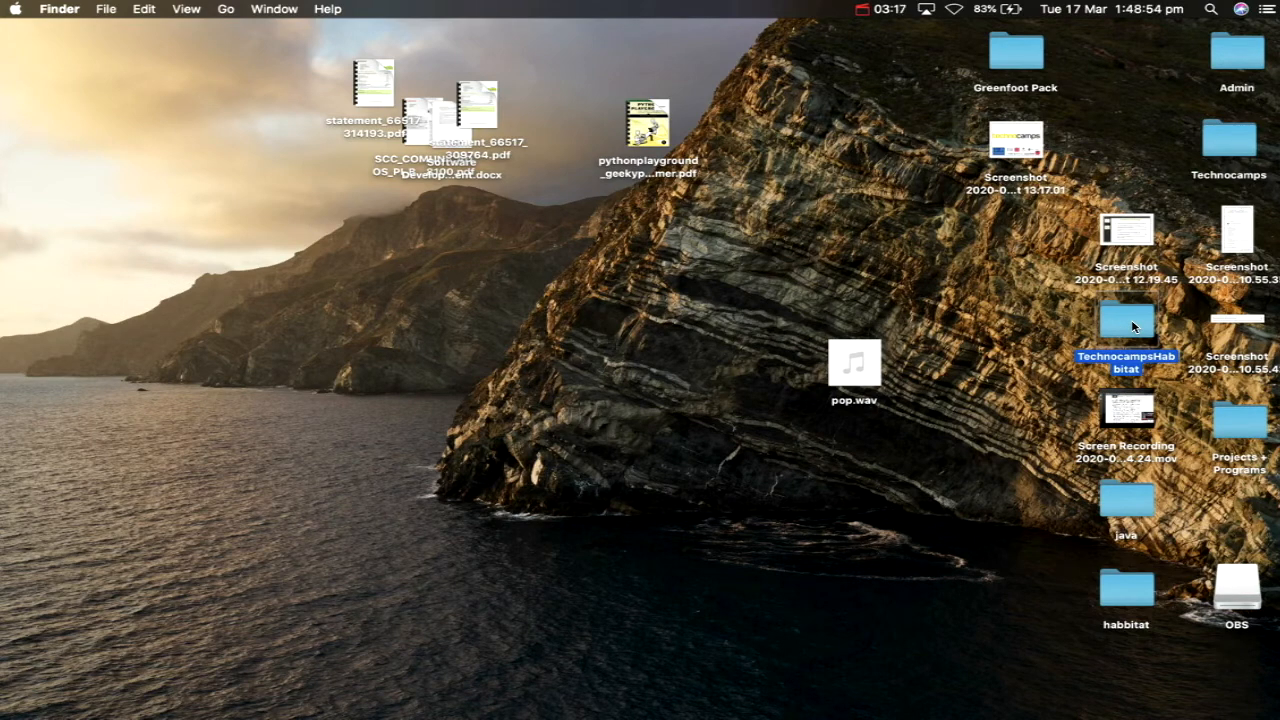
{"action": "double_click", "coordinate": [1127, 322]}
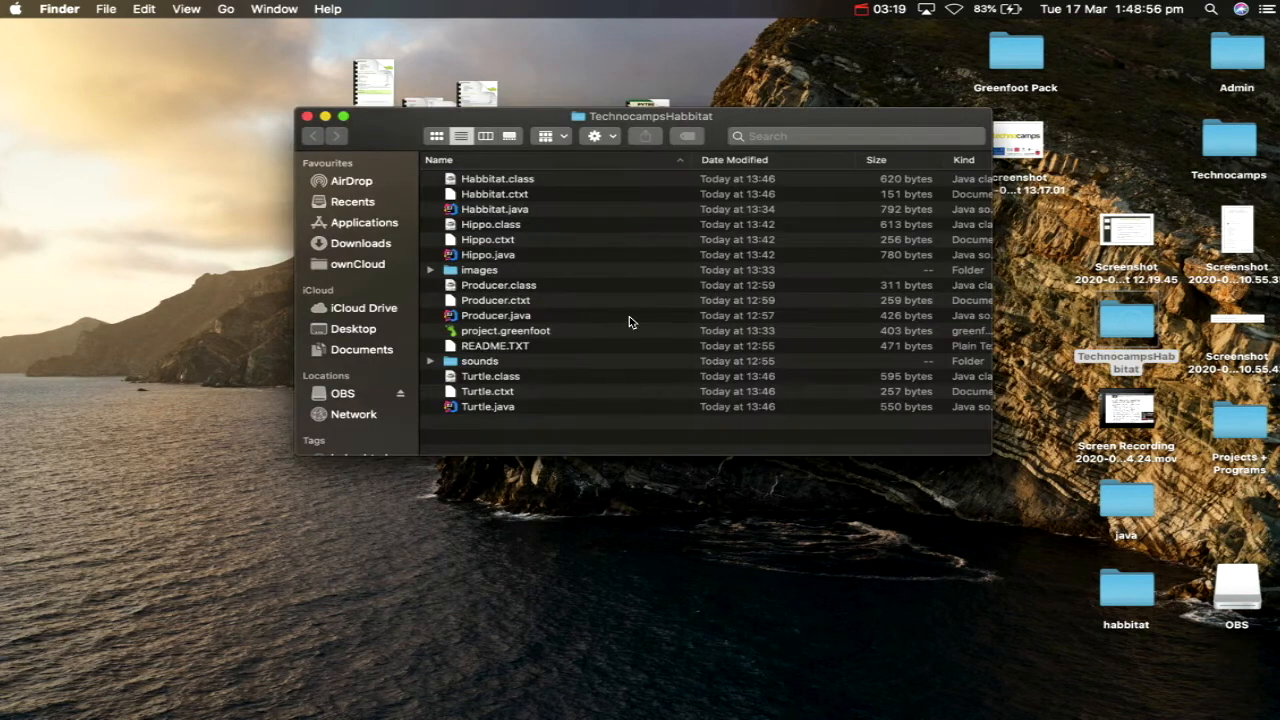
{"action": "mouse_move", "coordinate": [612, 238]}
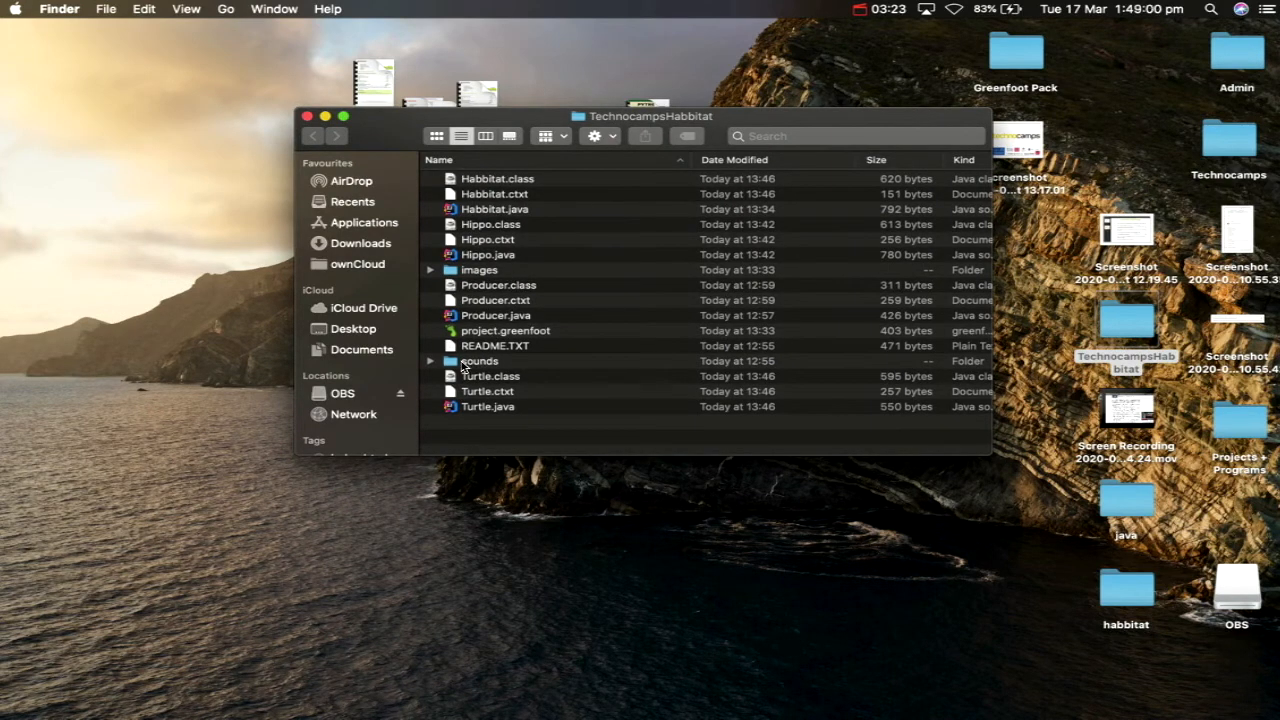
{"action": "left_click", "coordinate": [479, 360]}
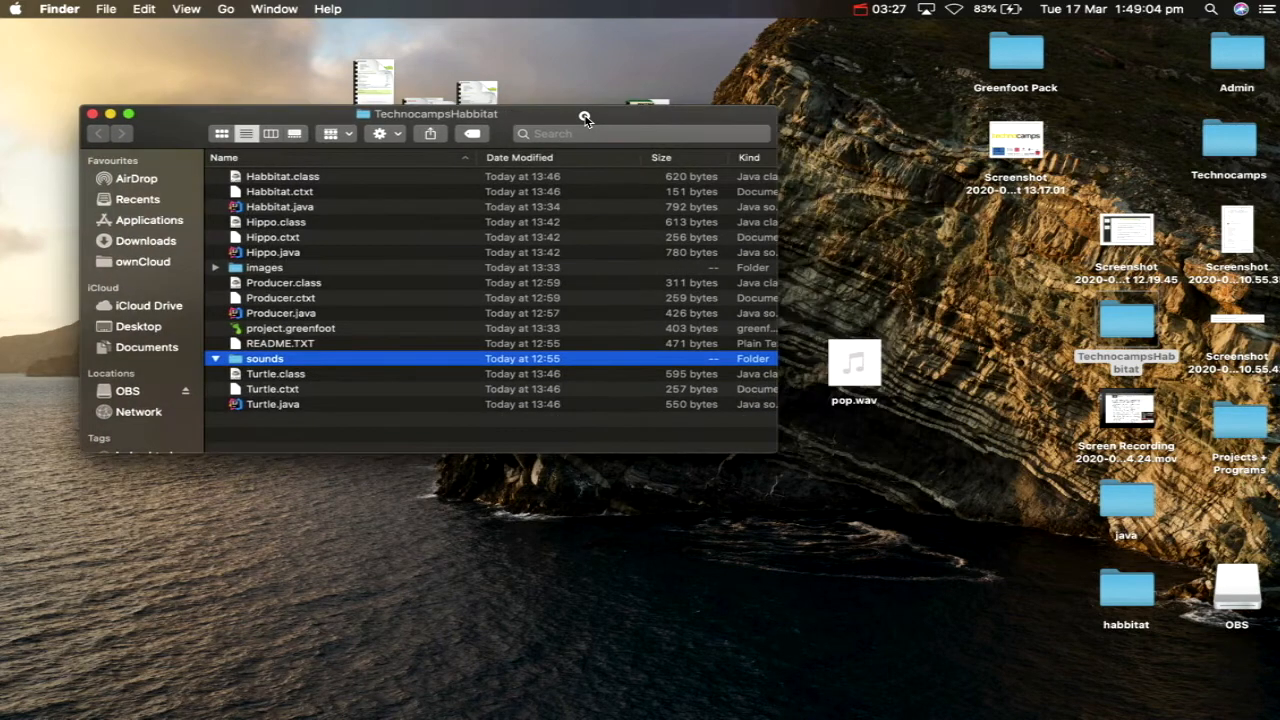
{"action": "left_click", "coordinate": [853, 362]}
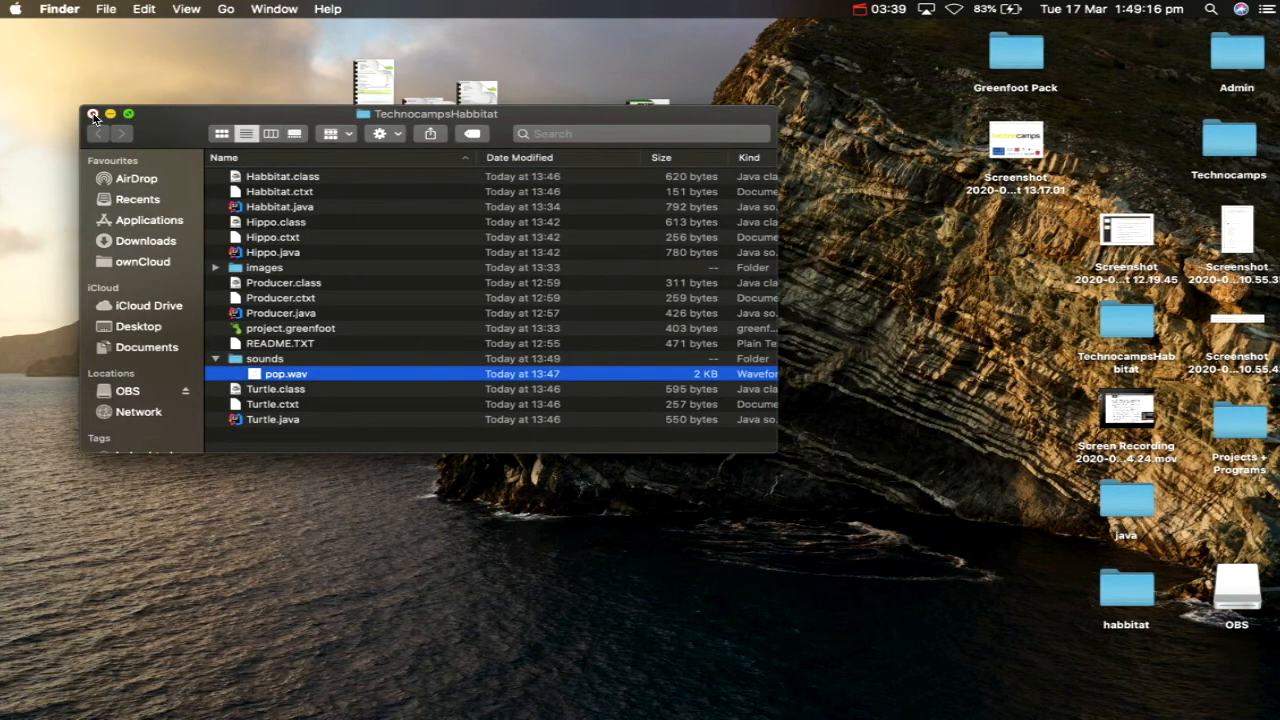
{"action": "left_click", "coordinate": [93, 113]}
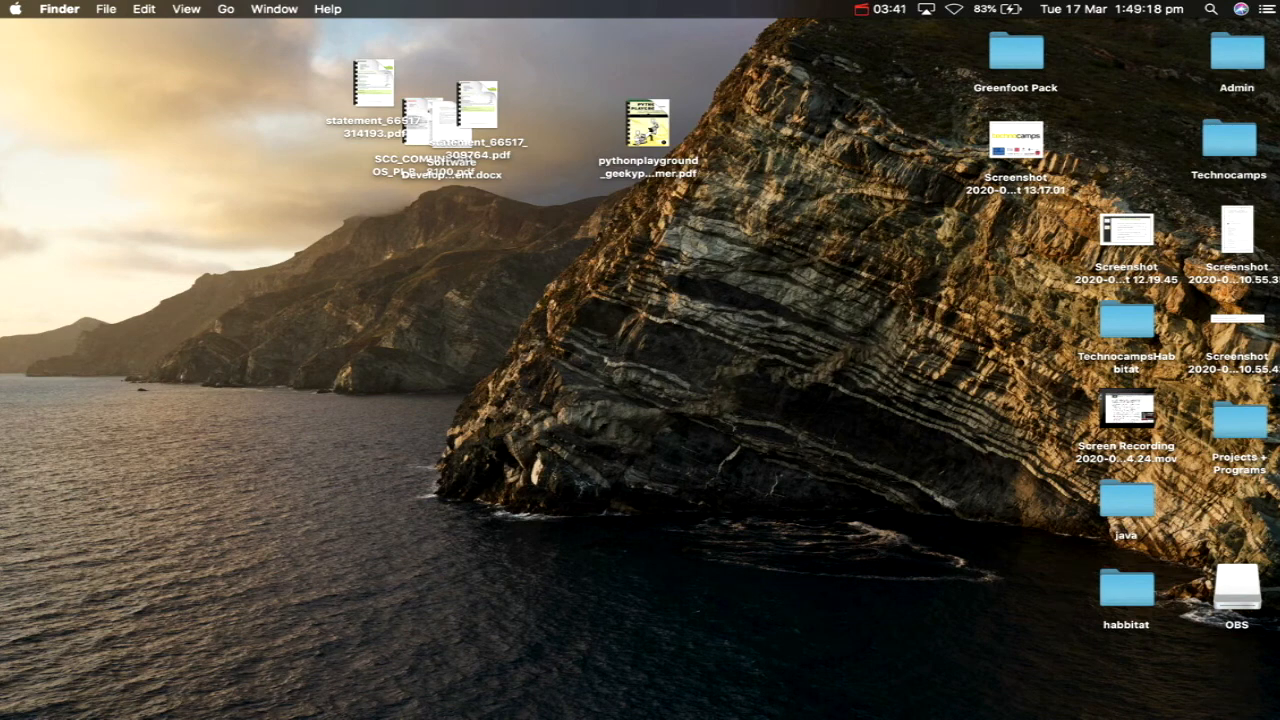
Return to Greenfoot's main window and reopen the Turtle class editor
{"action": "left_click", "coordinate": [397, 159]}
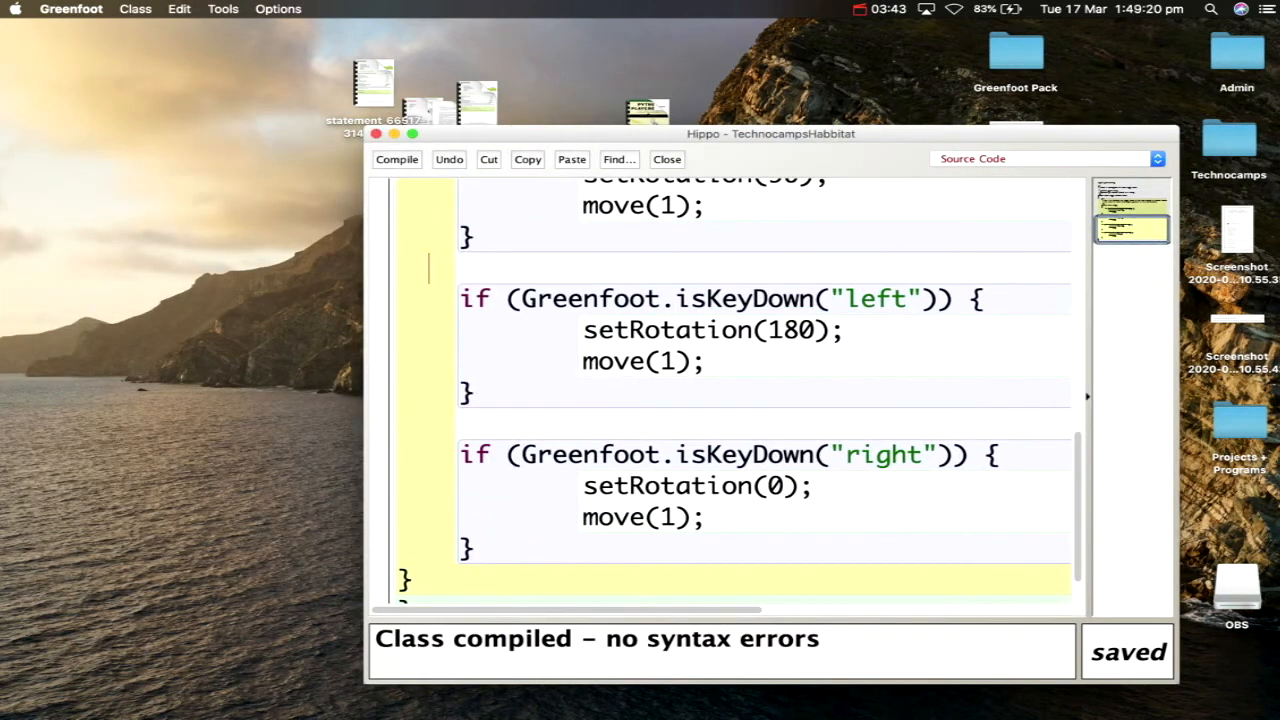
{"action": "left_click", "coordinate": [666, 159]}
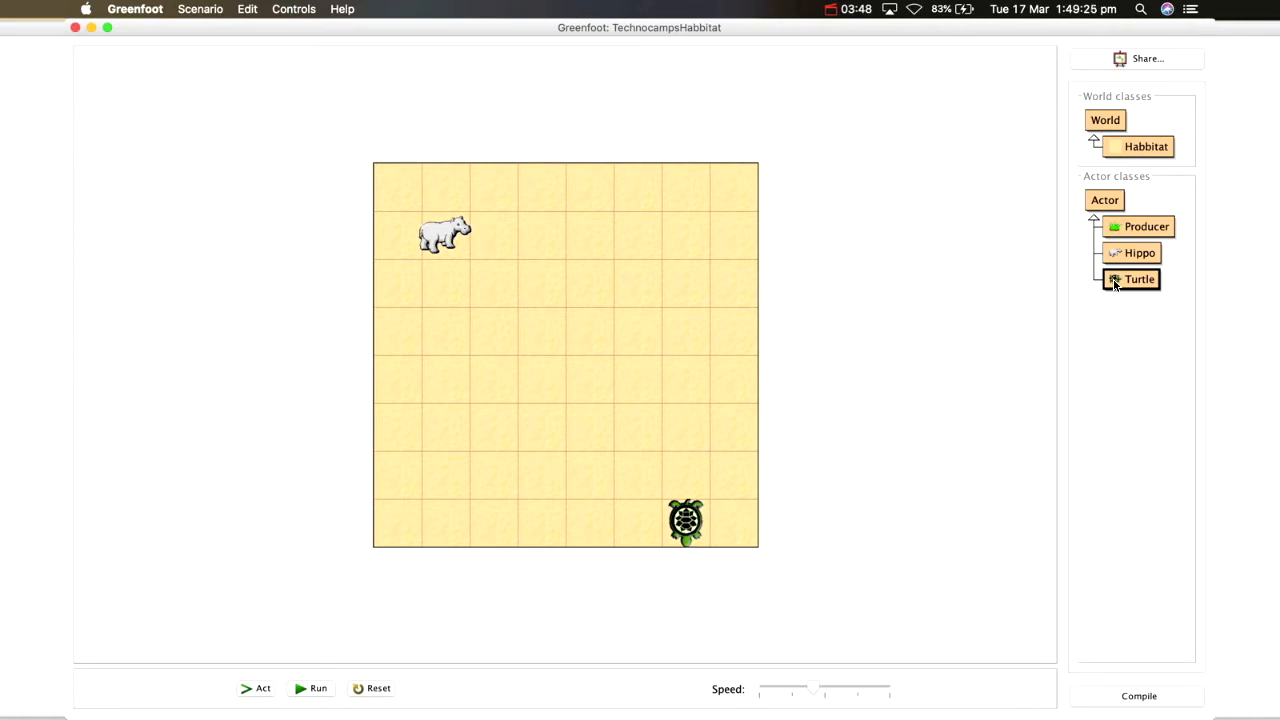
{"action": "right_click", "coordinate": [1139, 279]}
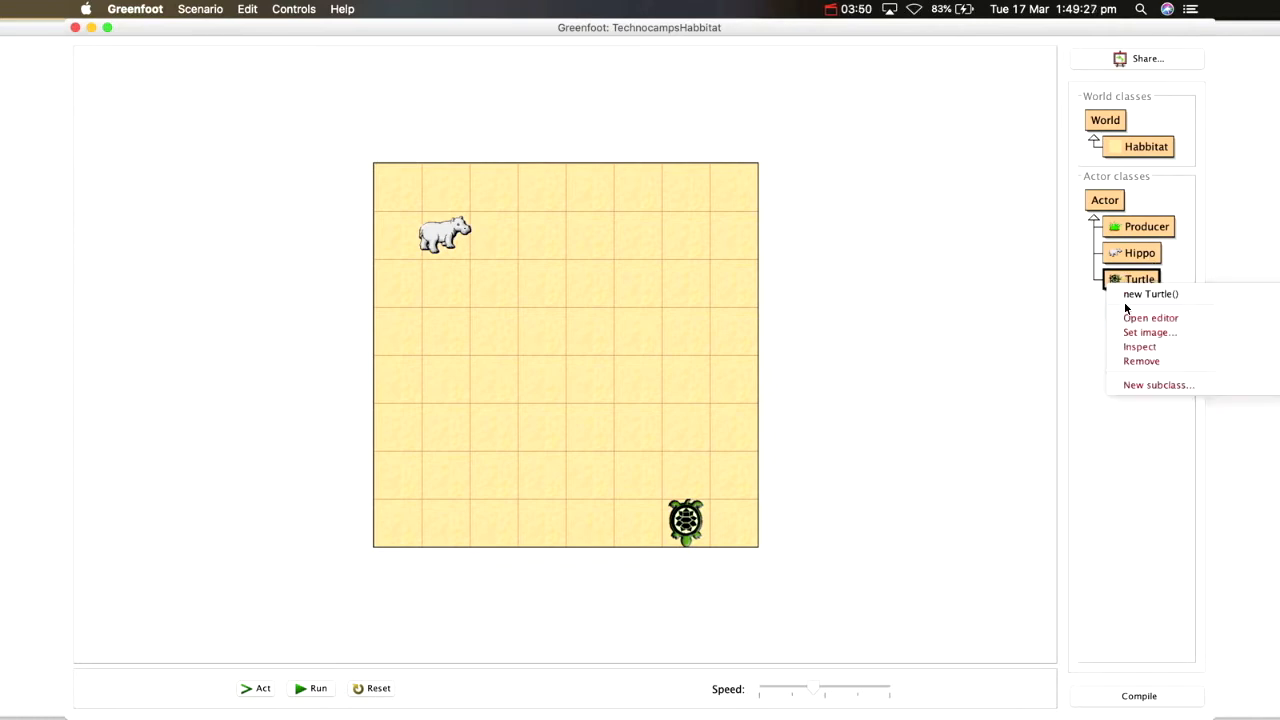
{"action": "mouse_move", "coordinate": [1150, 317]}
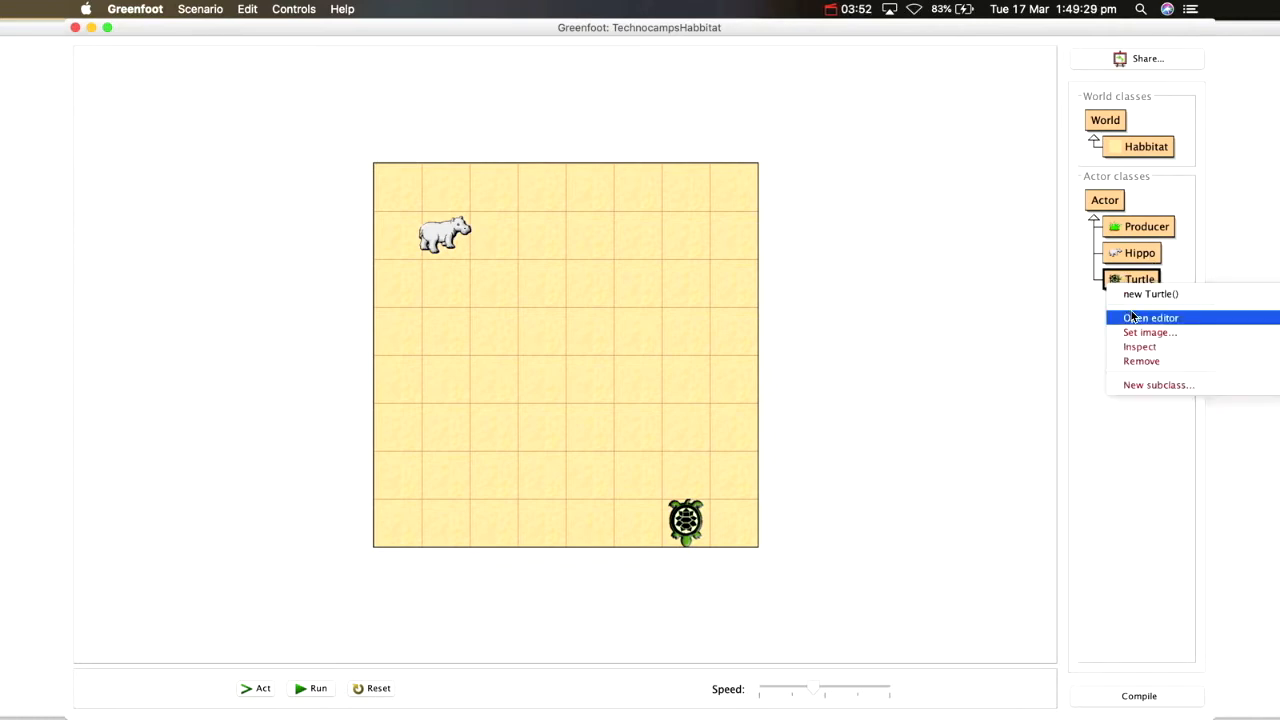
{"action": "left_click", "coordinate": [1150, 317]}
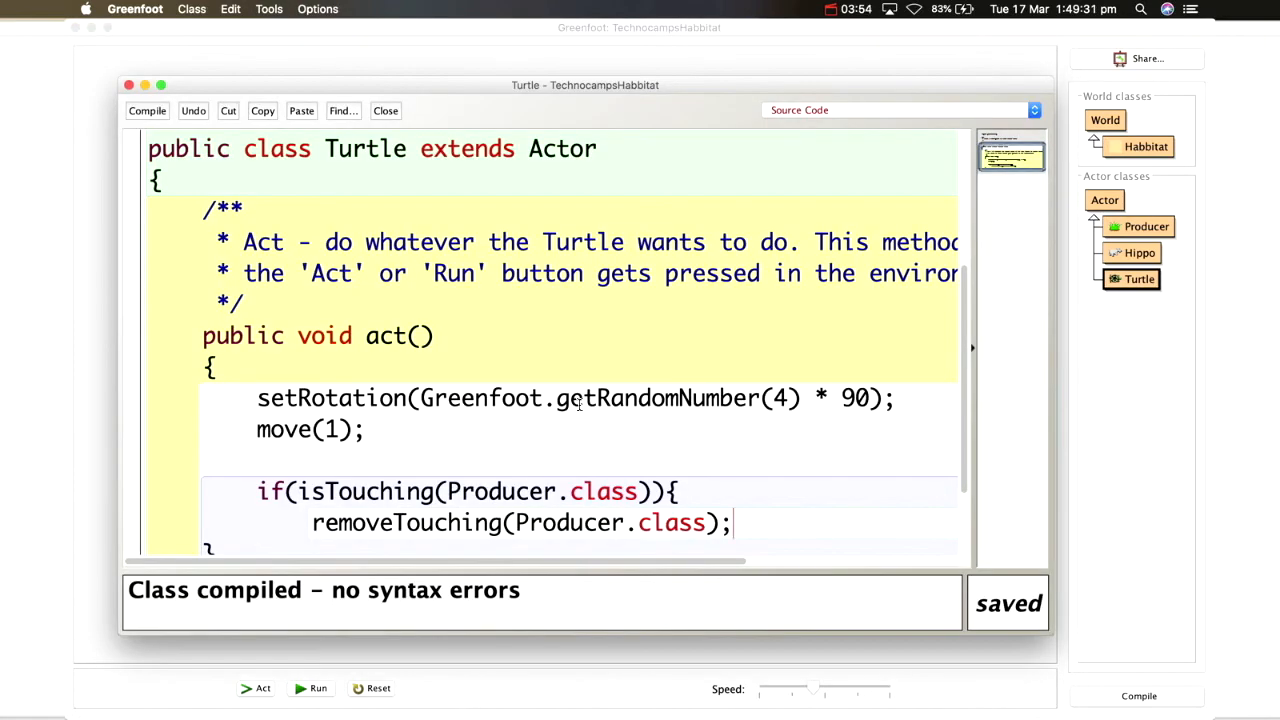
Add Greenfoot.playSound("pop.wav"); below removeTouching(Producer.class) and close the editor
{"action": "scroll", "scroll_direction": "down", "scroll_amount": 3}
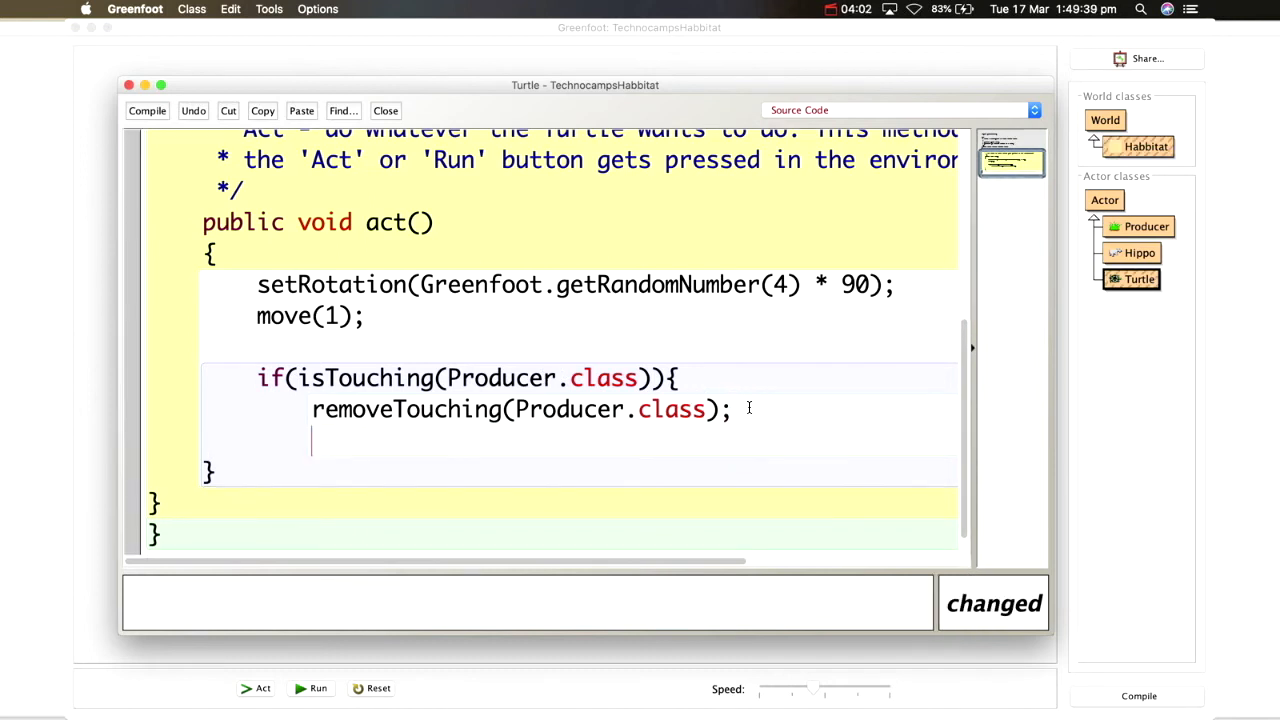
{"action": "type", "text": "Greenfoot"}
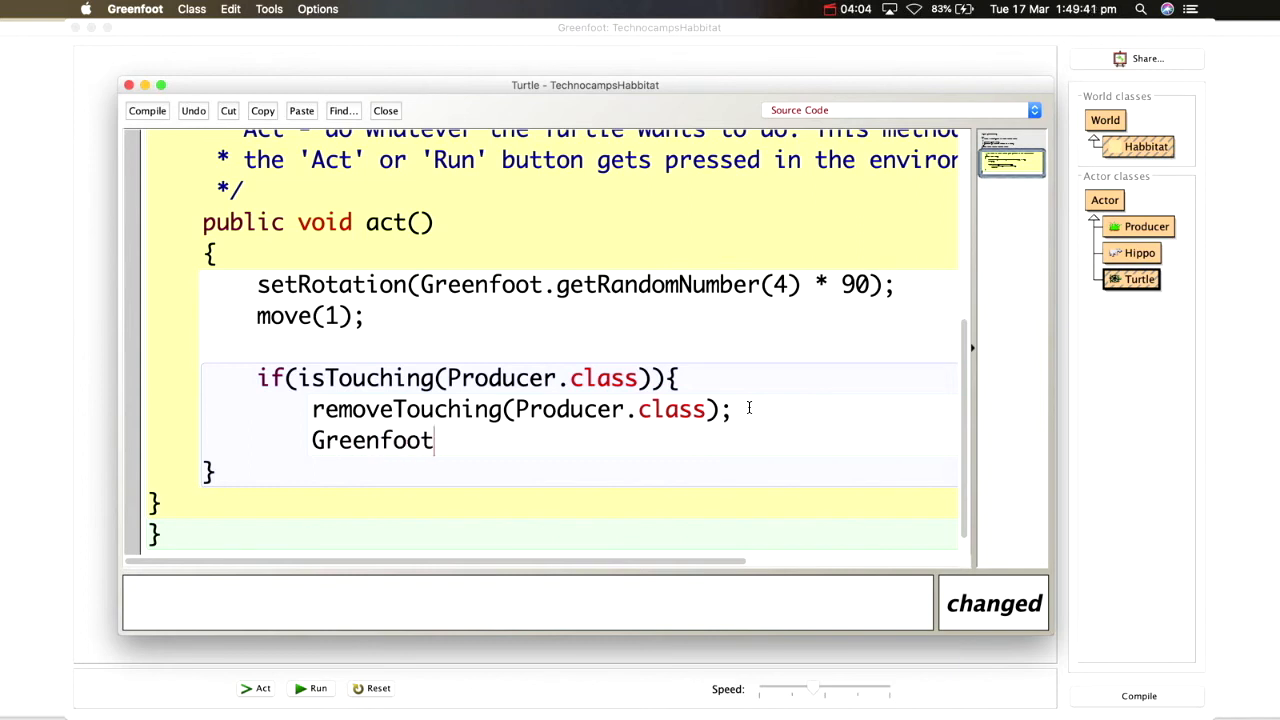
{"action": "type", "text": ".playSoy"}
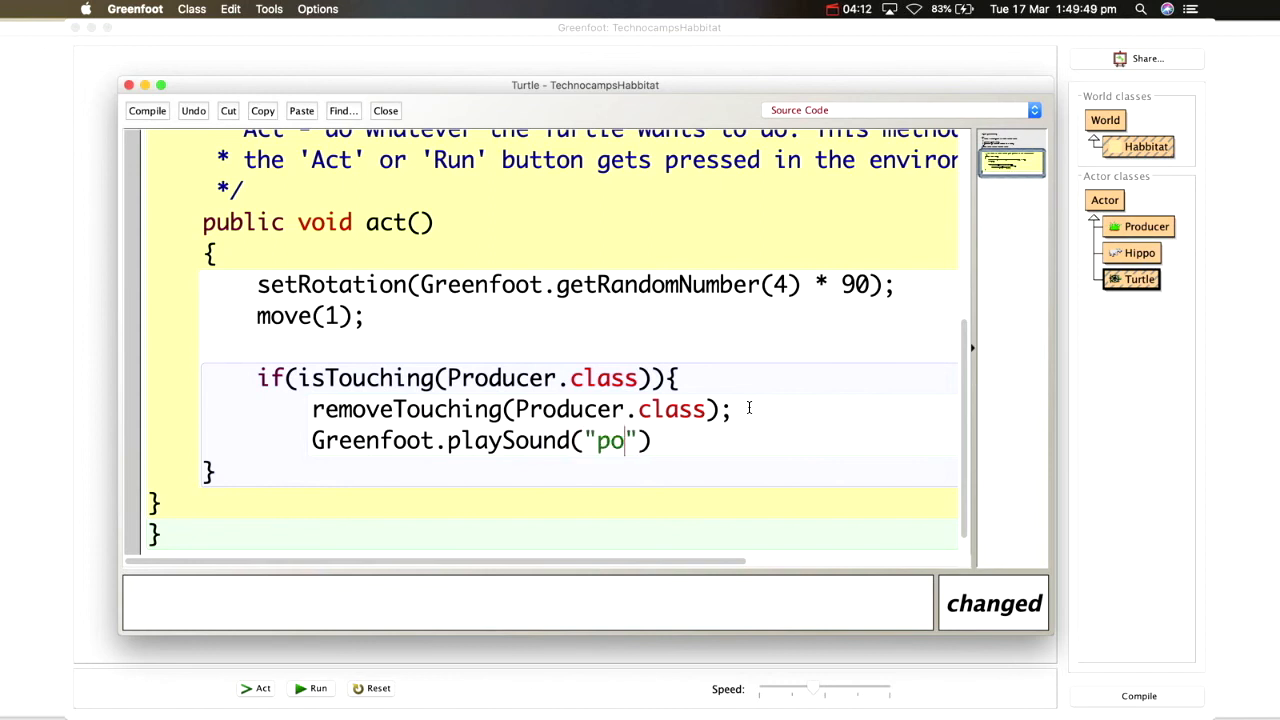
{"action": "type", "text": "p.wav"}
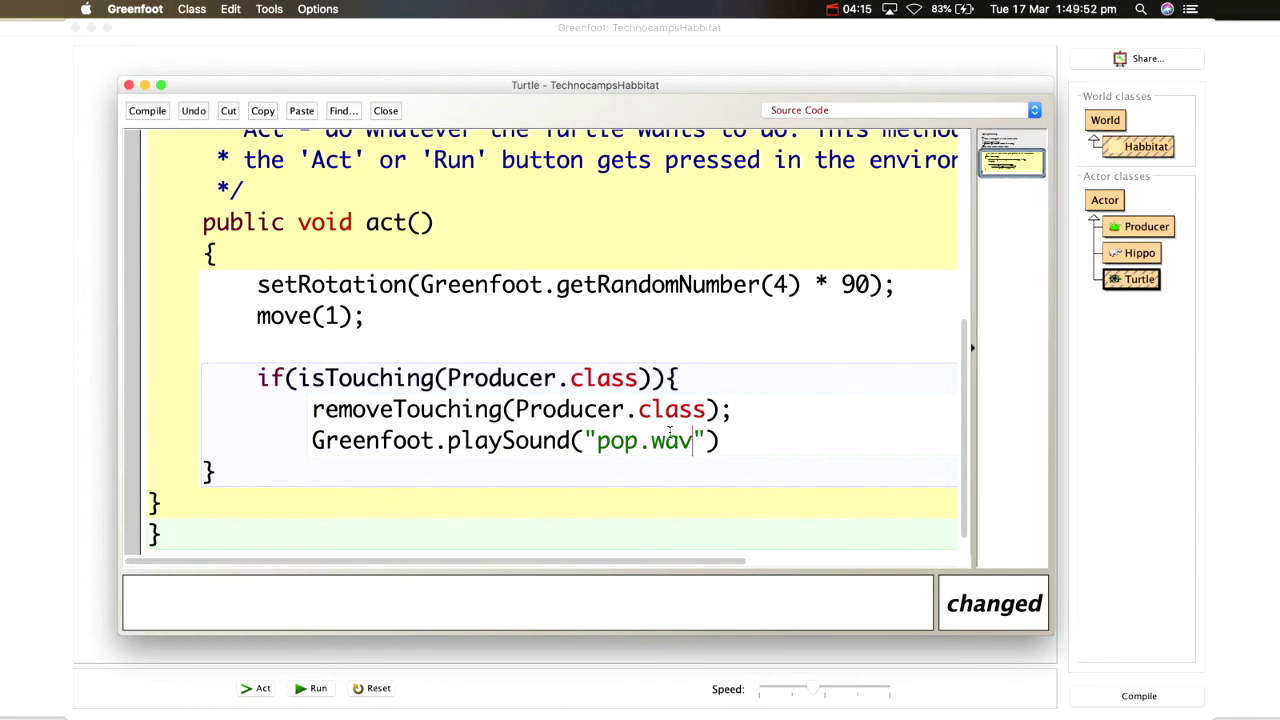
{"action": "double_click", "coordinate": [666, 440]}
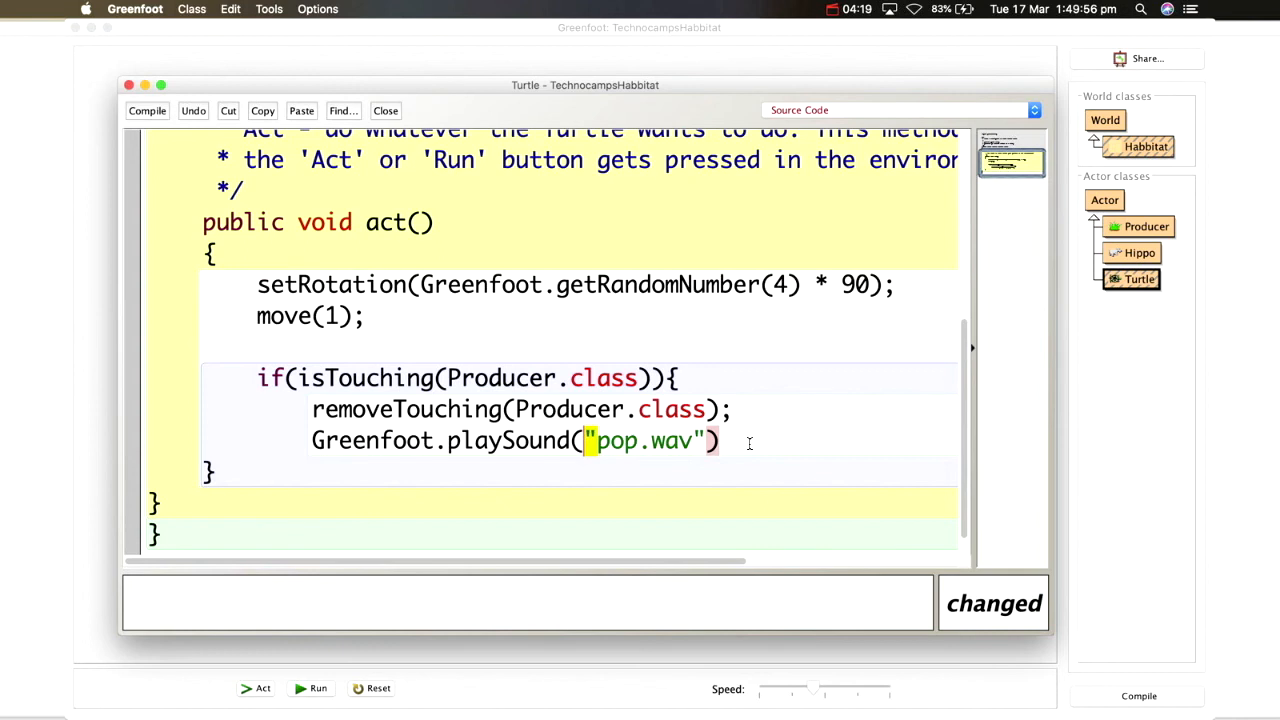
{"action": "type", "text": ";"}
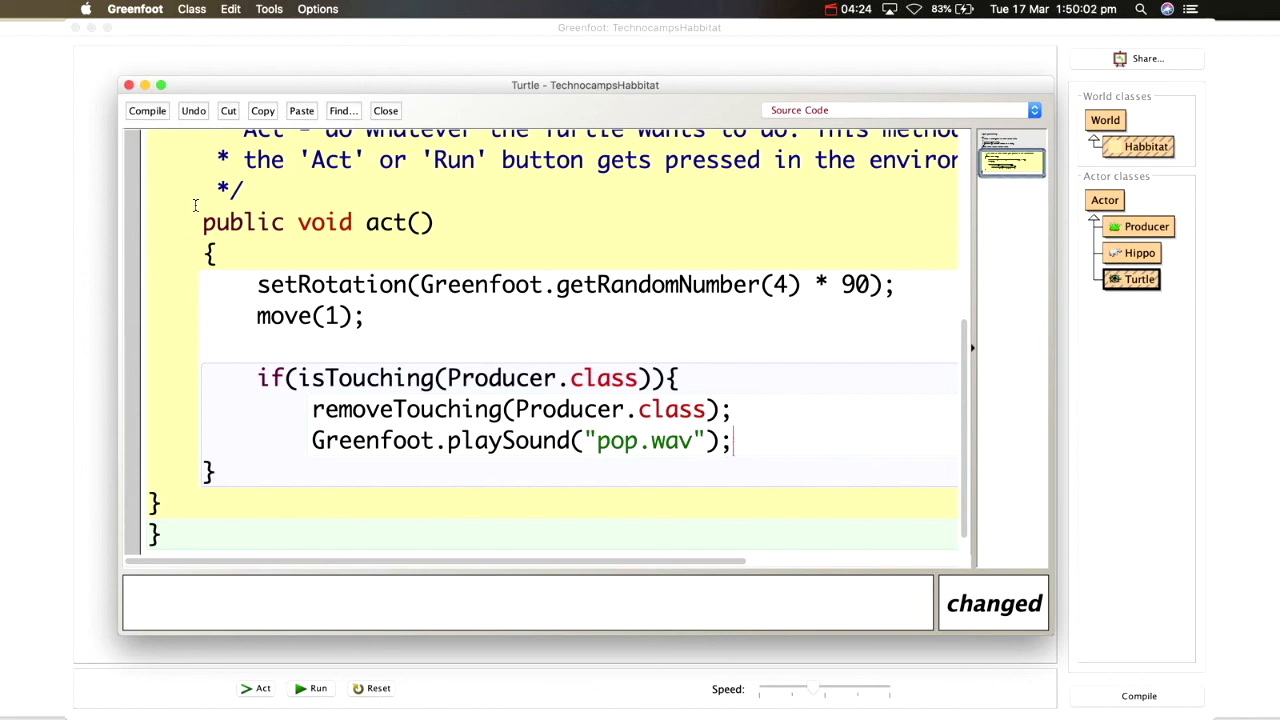
{"action": "left_click", "coordinate": [147, 110]}
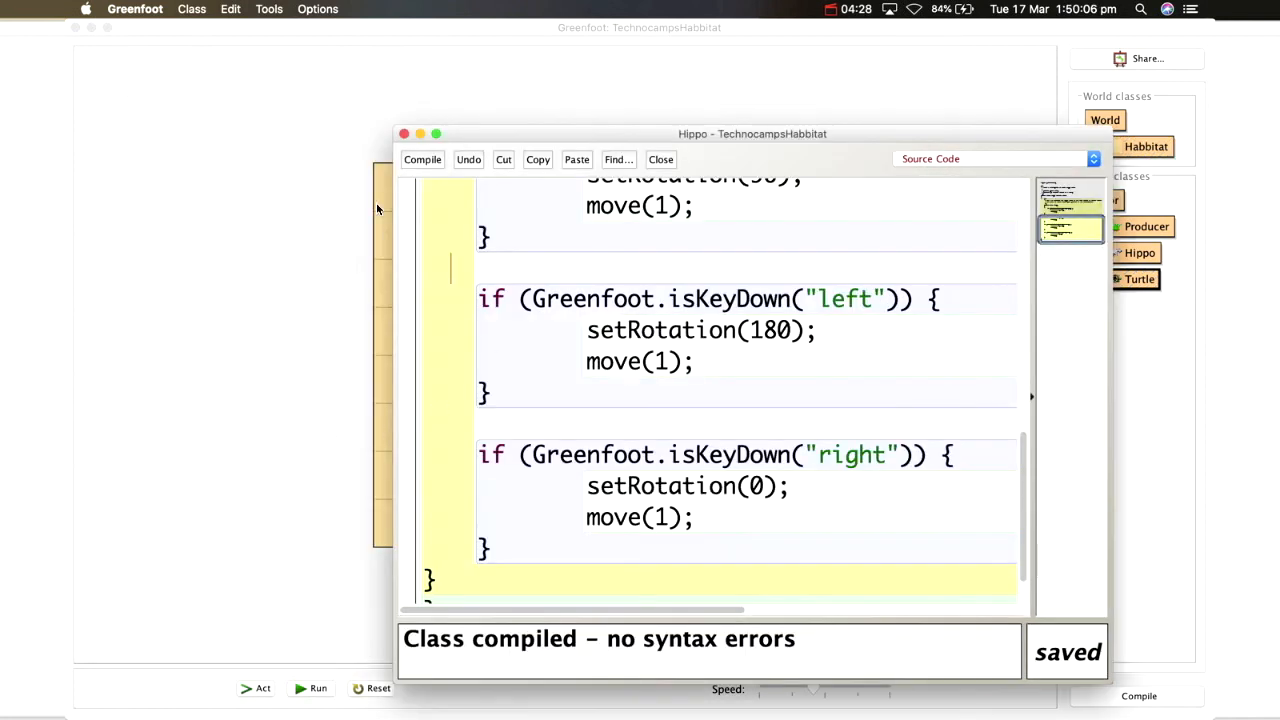
Bring the habitat world forward and press Run so the turtle eats grass
{"action": "left_click", "coordinate": [660, 159]}
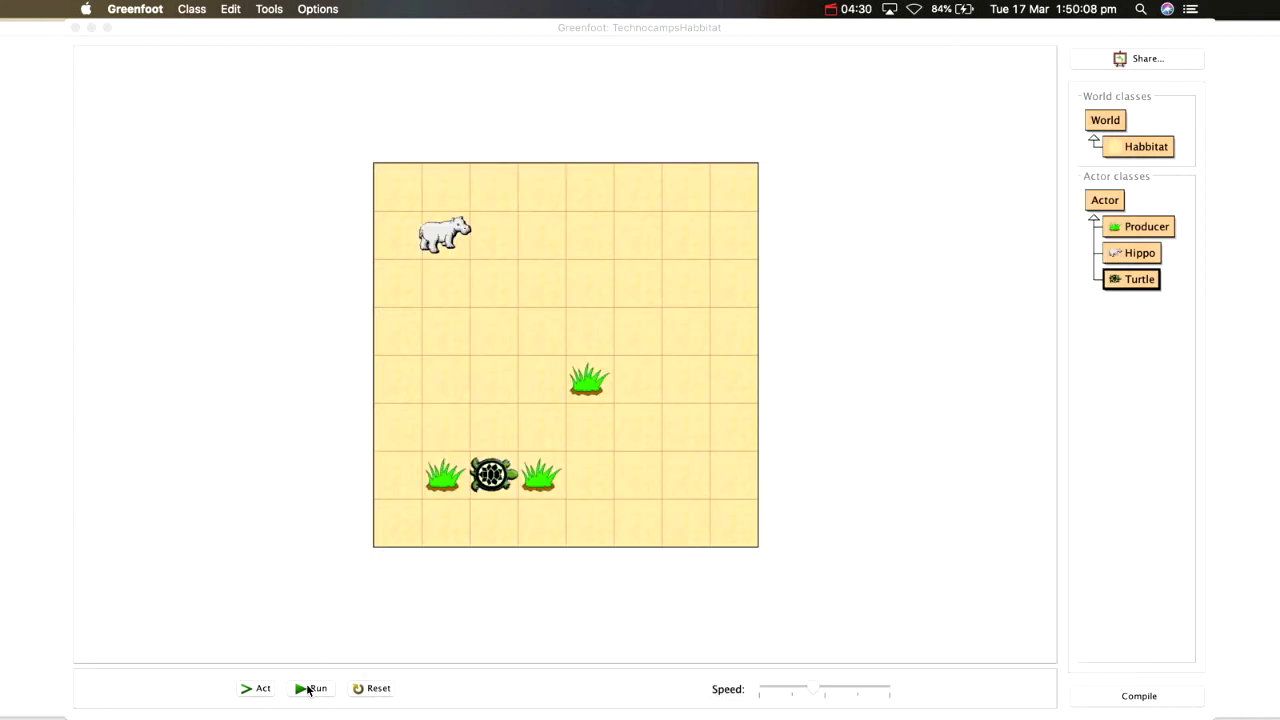
{"action": "left_click", "coordinate": [312, 688]}
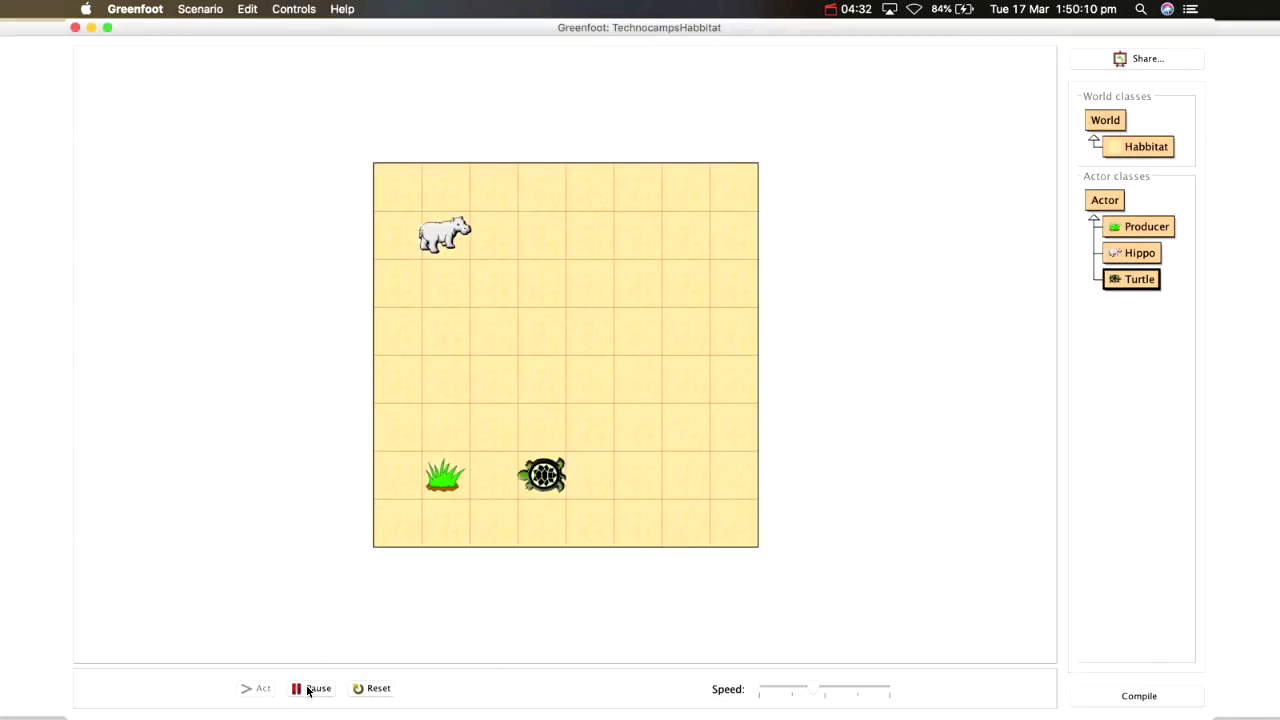